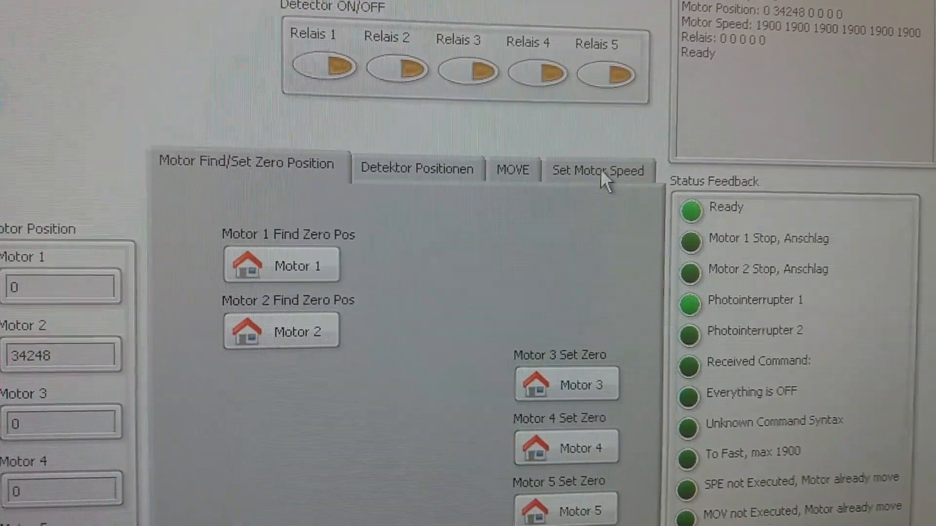
# - Show the Set Motor Speed page with all five motor speeds at 1900
pyautogui.click(596, 171)
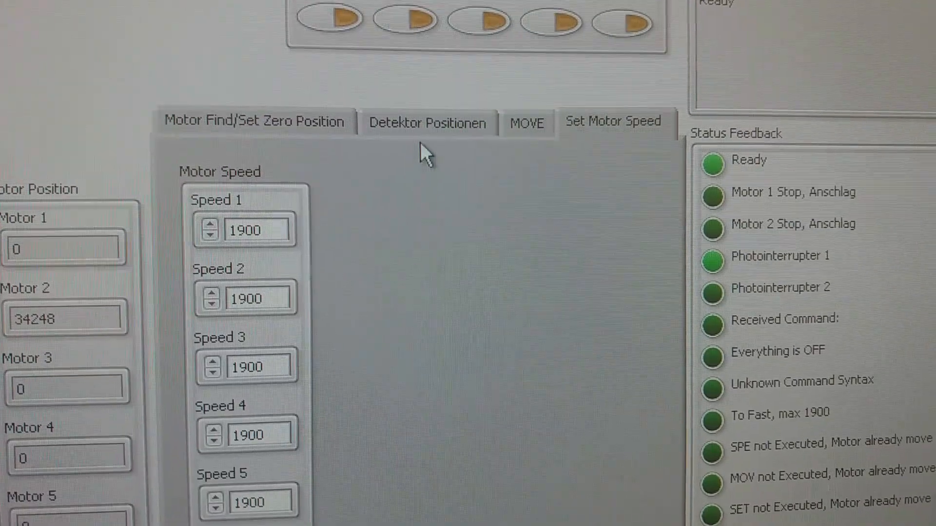
# - Show the MOVE page with 50000-step counts for motors 1 and 2
pyautogui.click(526, 122)
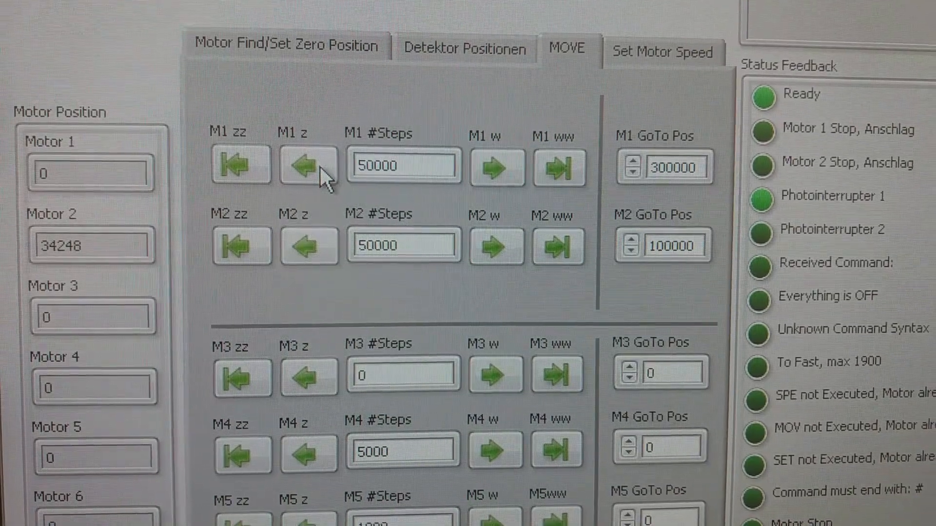
# - Step motor 1 by 50000 so it reads position 50000
pyautogui.click(308, 165)
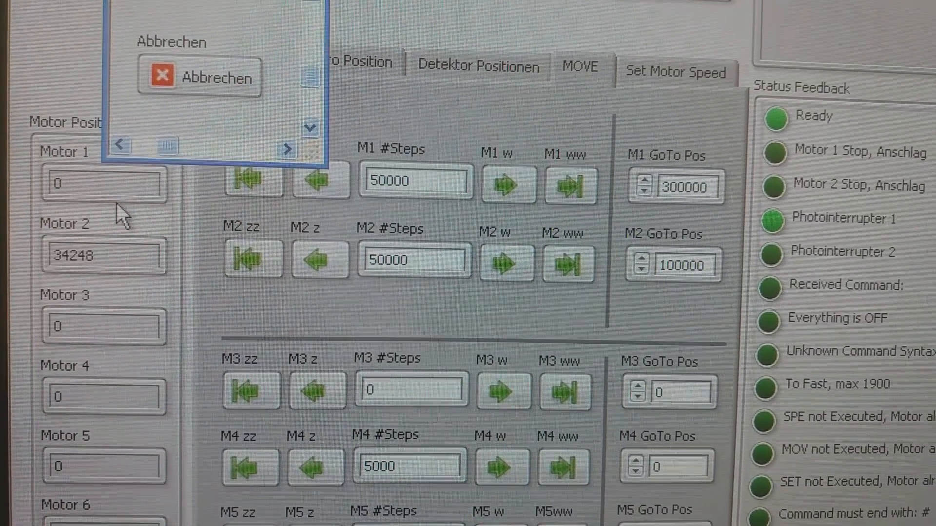
# - Set motor 2's step count to 10000 and advance it from 34248 to 44248
pyautogui.click(199, 76)
pyautogui.write('1')
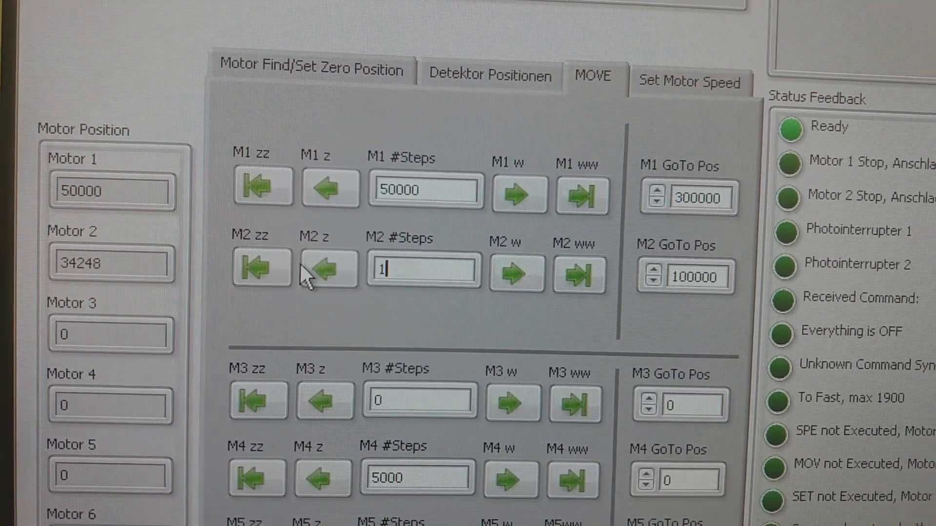
pyautogui.write('0000')
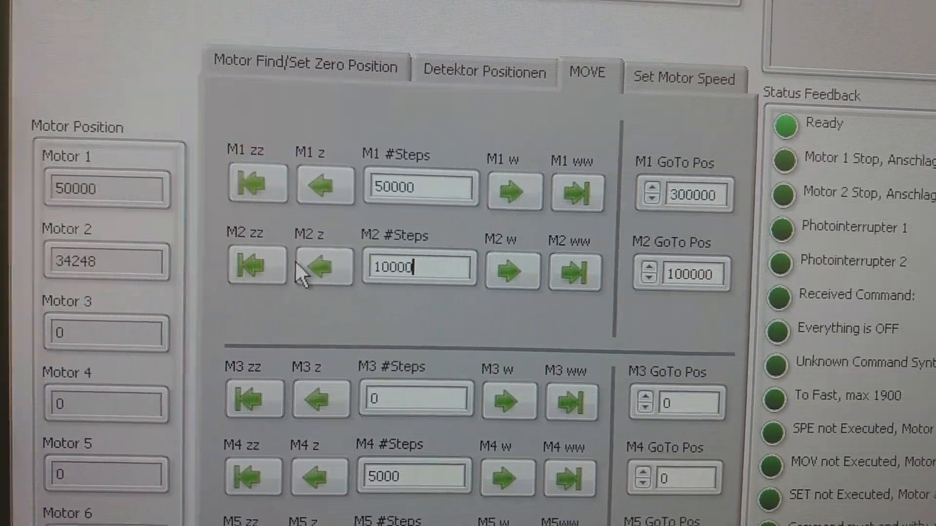
pyautogui.click(322, 269)
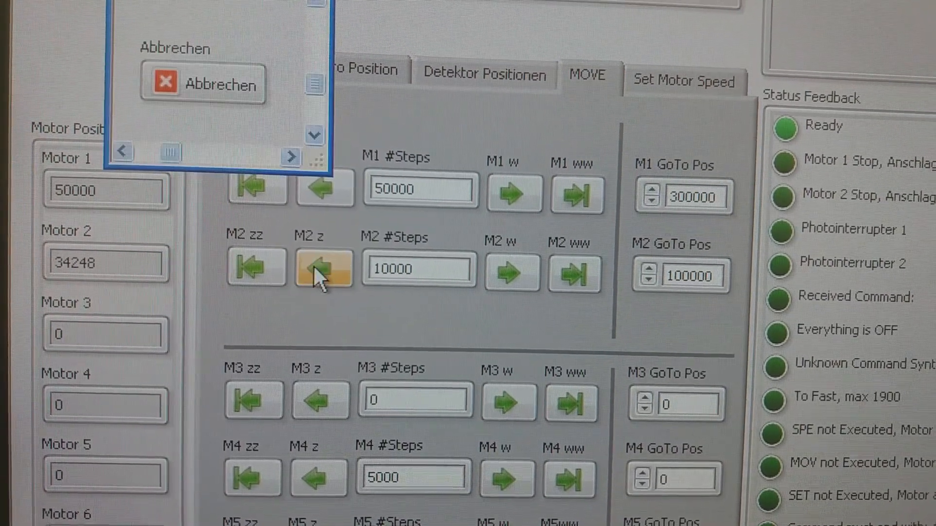
pyautogui.click(322, 270)
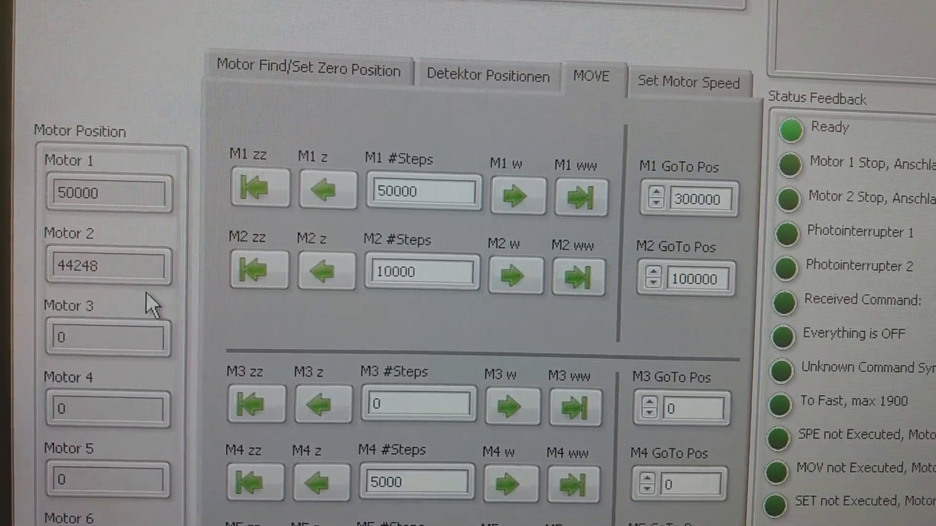
pyautogui.scroll(-3)
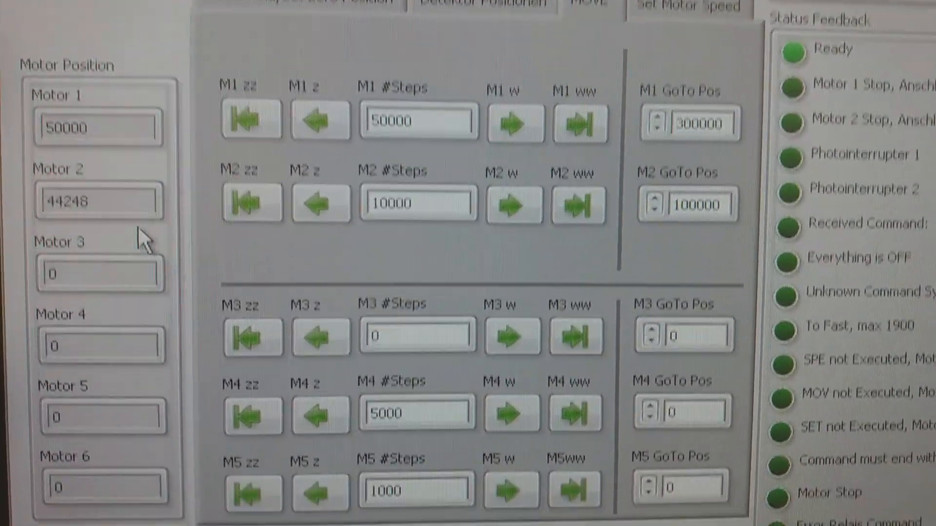